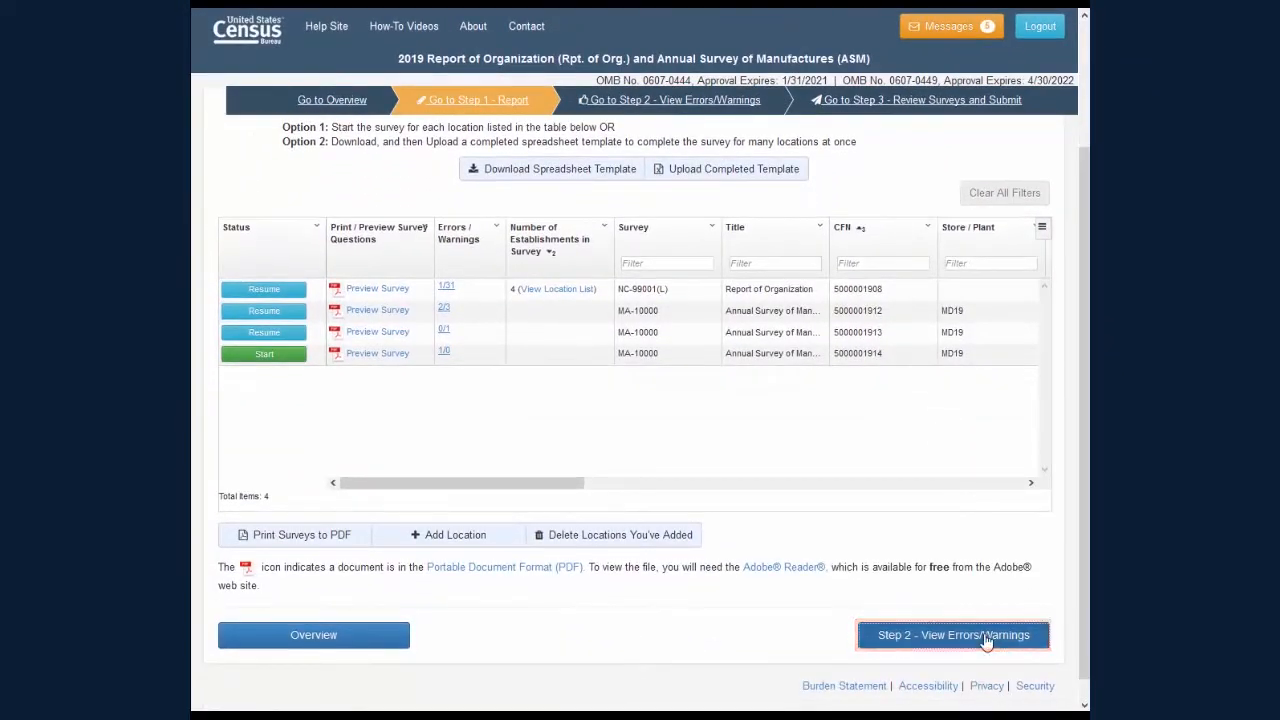
- Go to Step 2 errors/warnings and fix the MA-10000 Item 3 operational status error
left_click(952, 636)
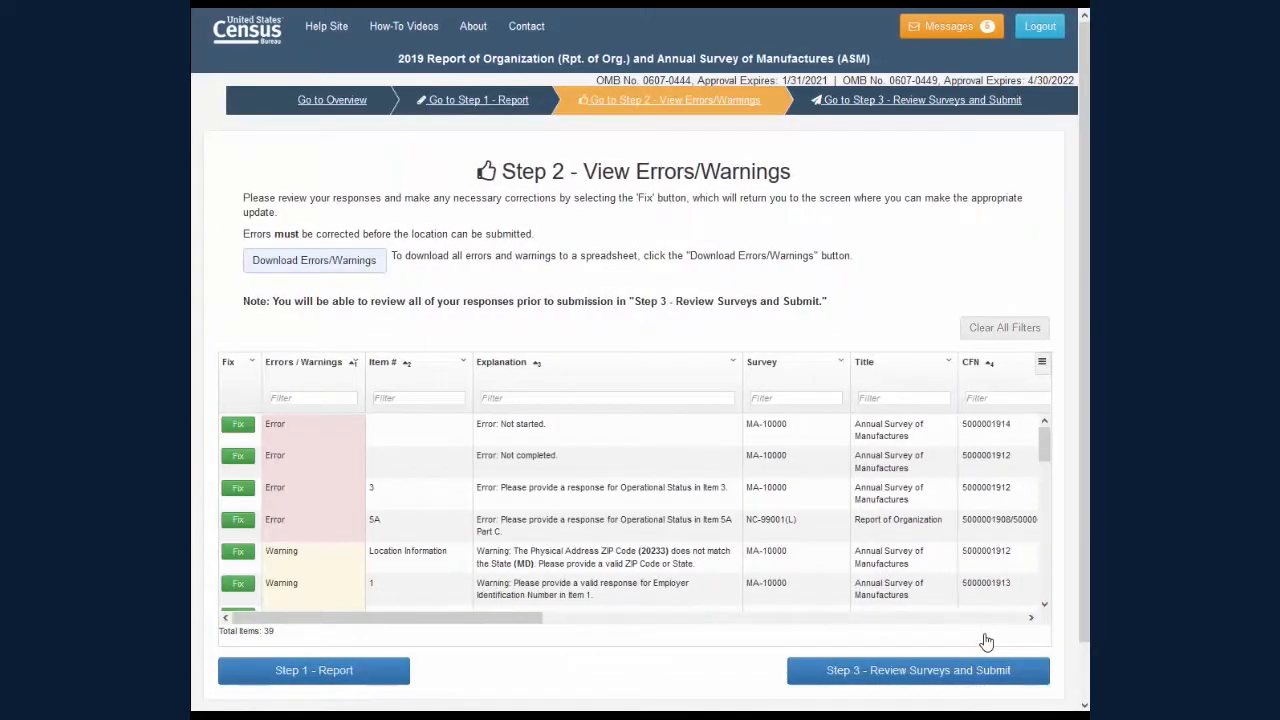
left_click(304, 362)
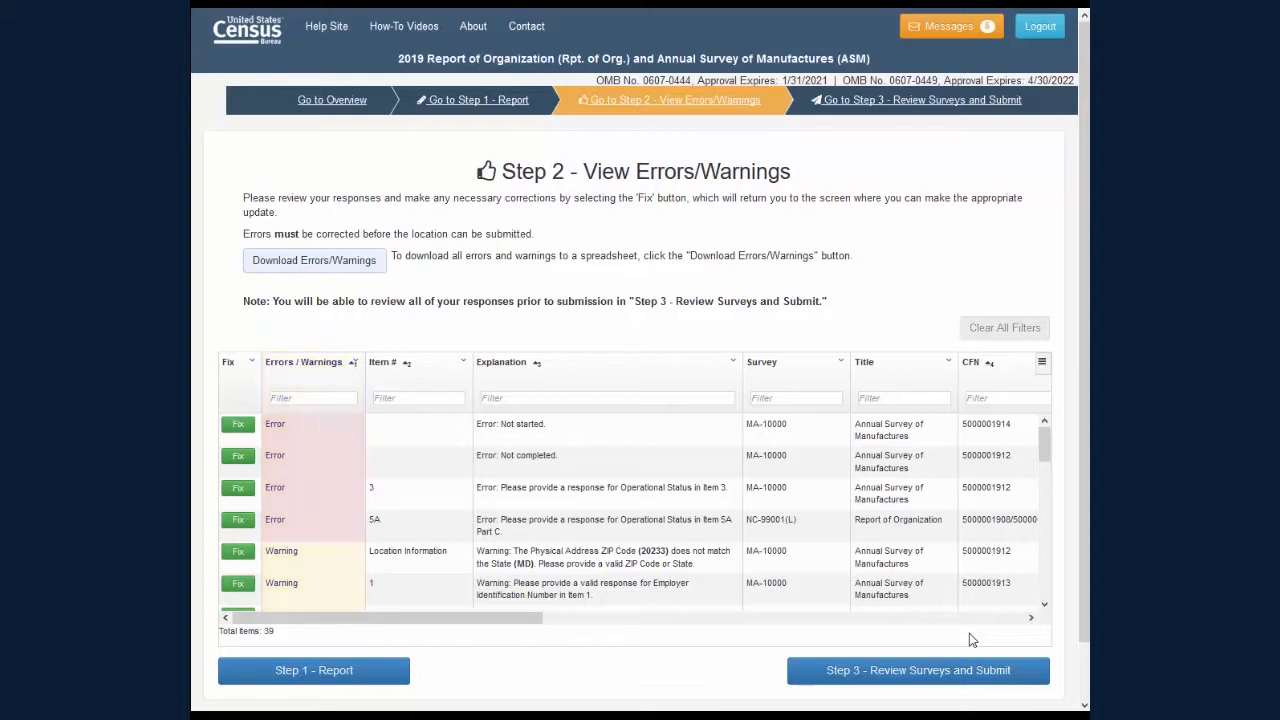
left_click(500, 362)
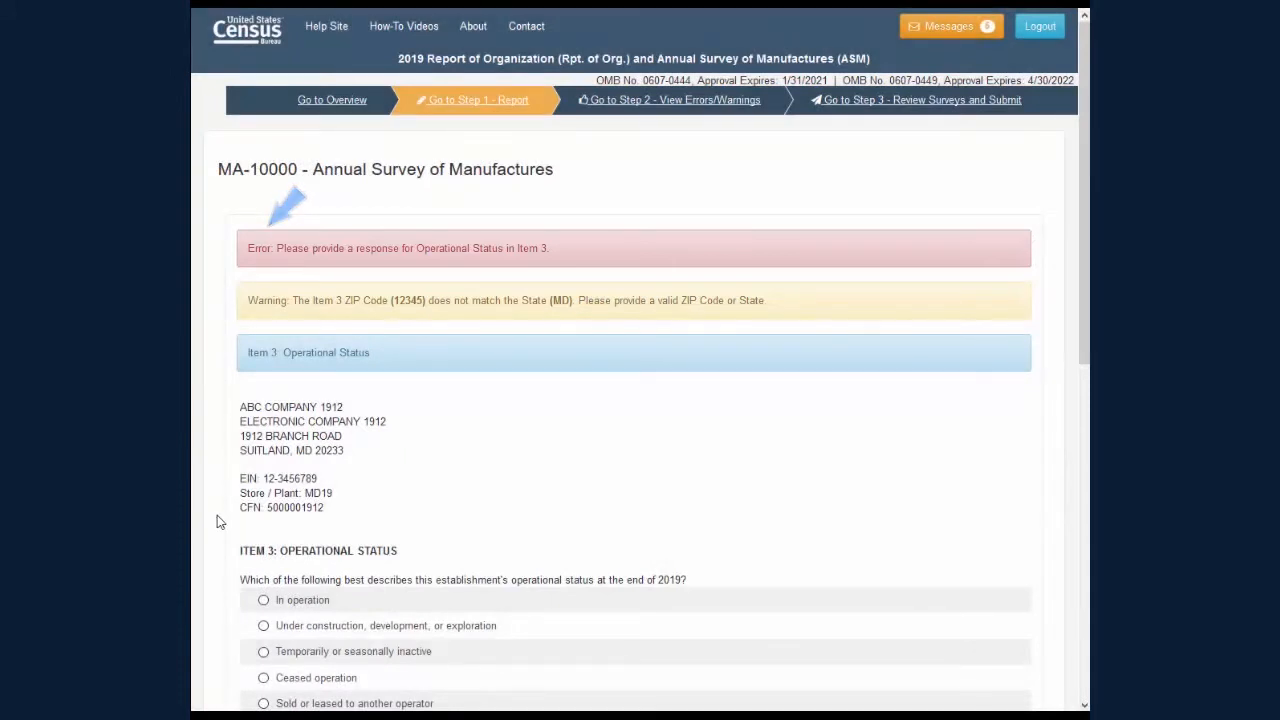
- Mark the establishment In operation with ZIP Code 20746 and save back to Step 2
left_click(264, 600)
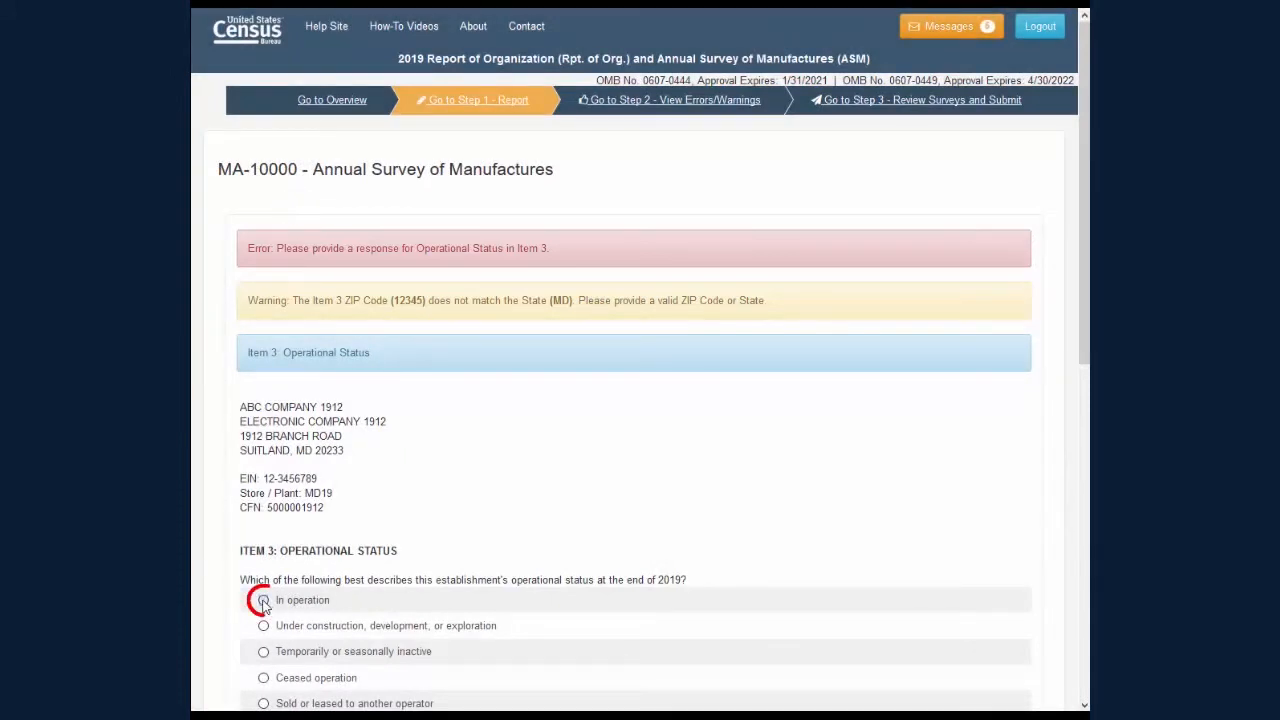
left_click(264, 600)
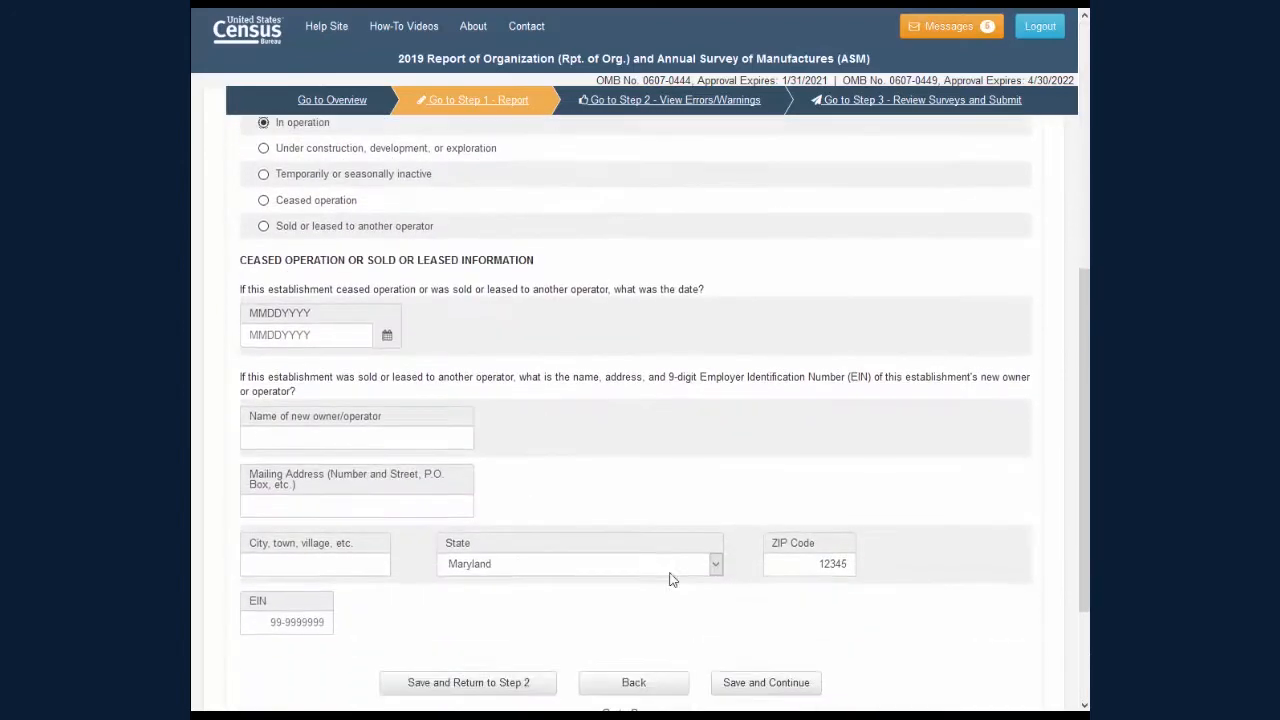
type("20746")
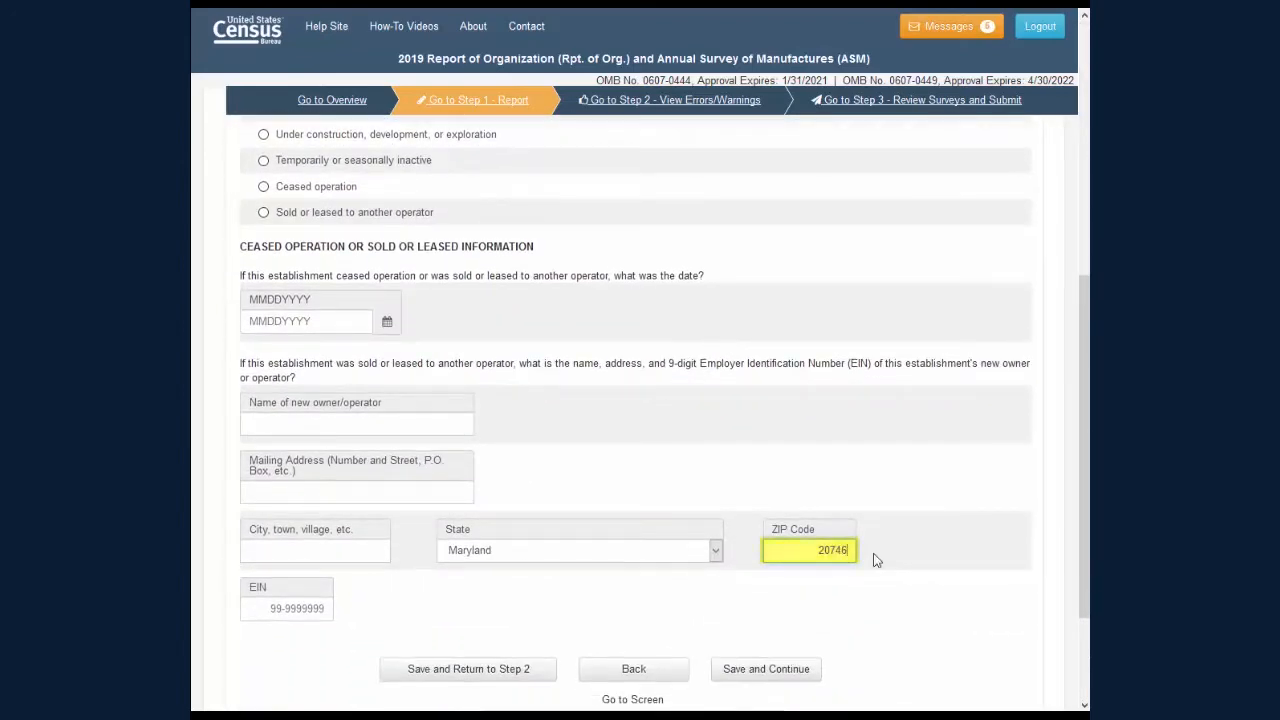
left_click(468, 668)
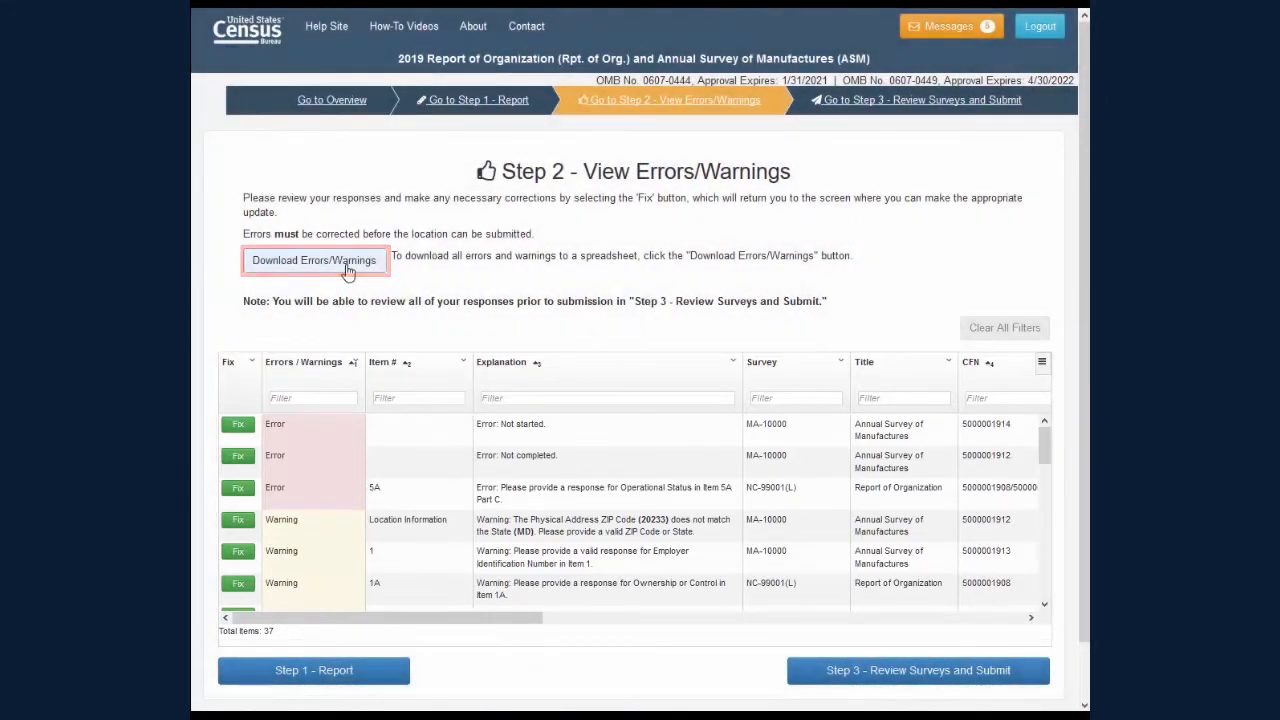
- Request the errors/warnings spreadsheet, confirm, and download the finished file
left_click(316, 260)
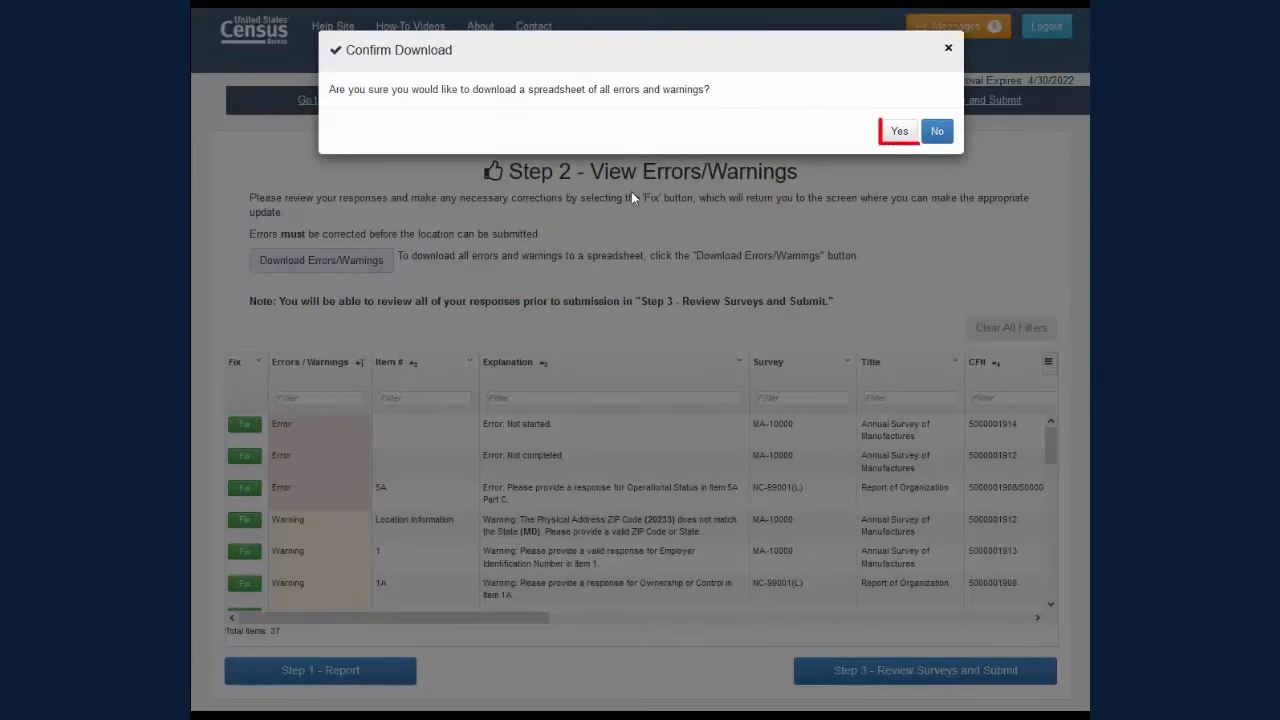
left_click(898, 132)
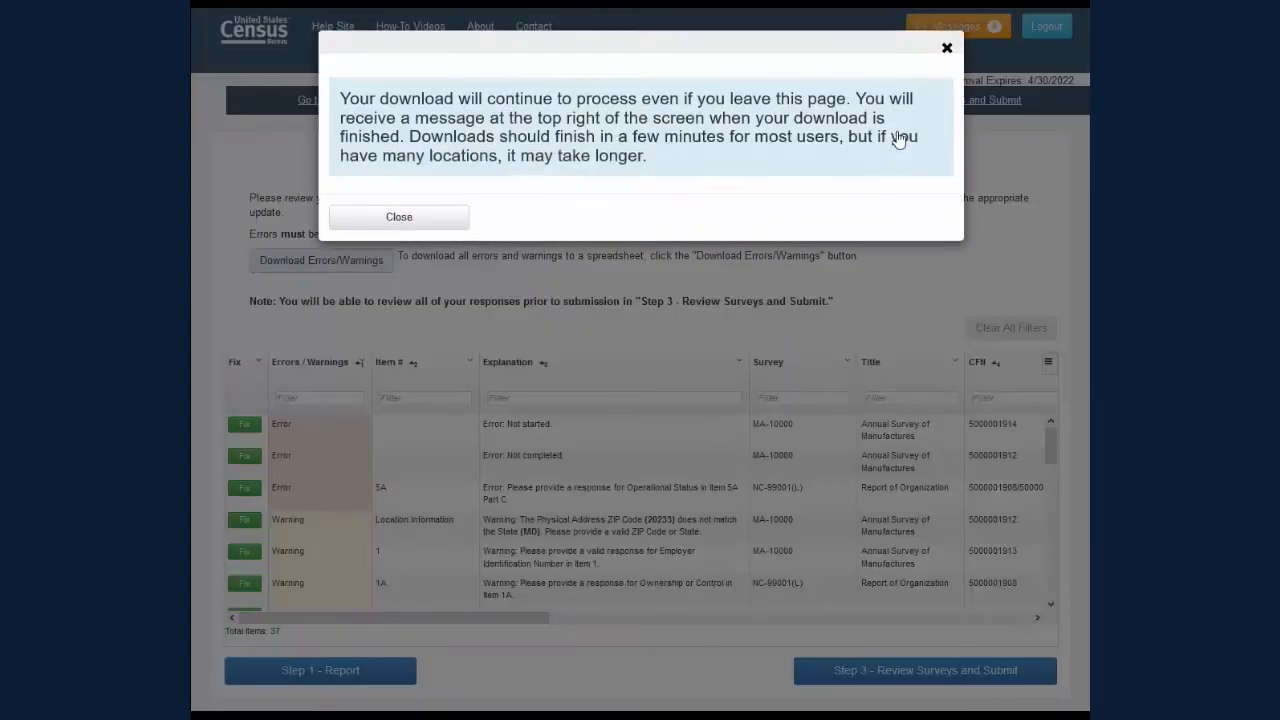
mouse_move(848, 142)
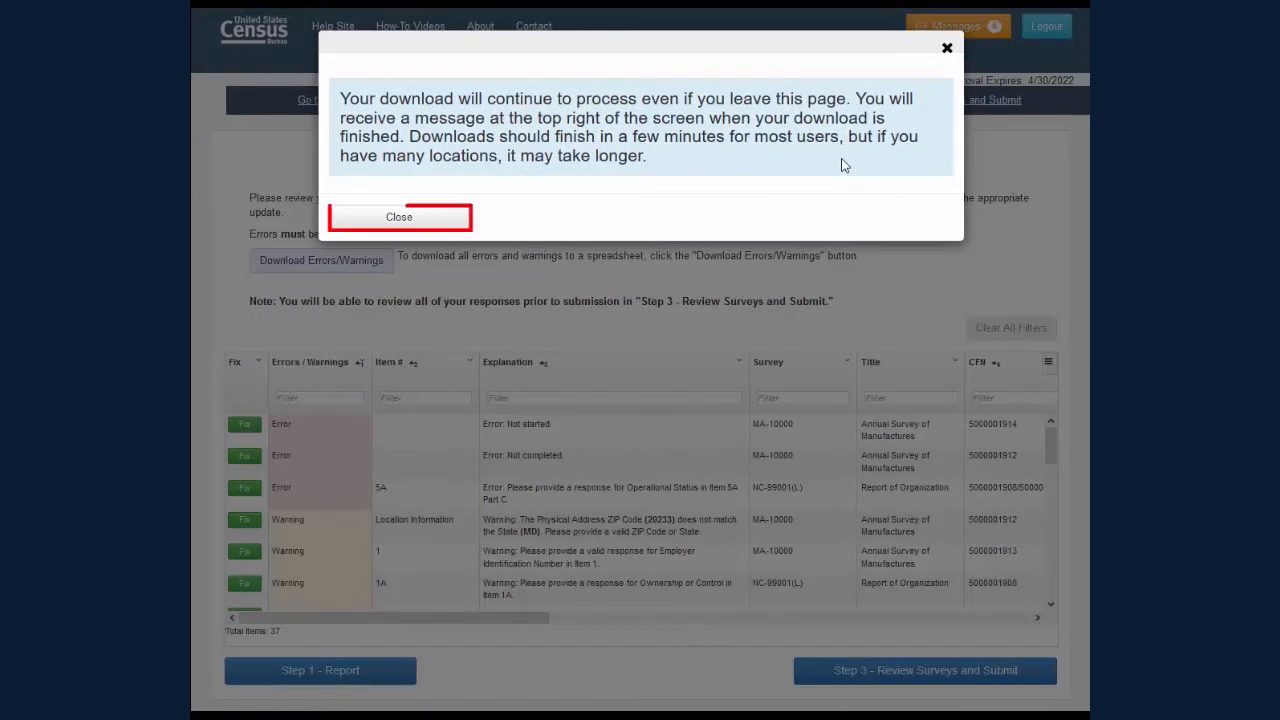
left_click(398, 216)
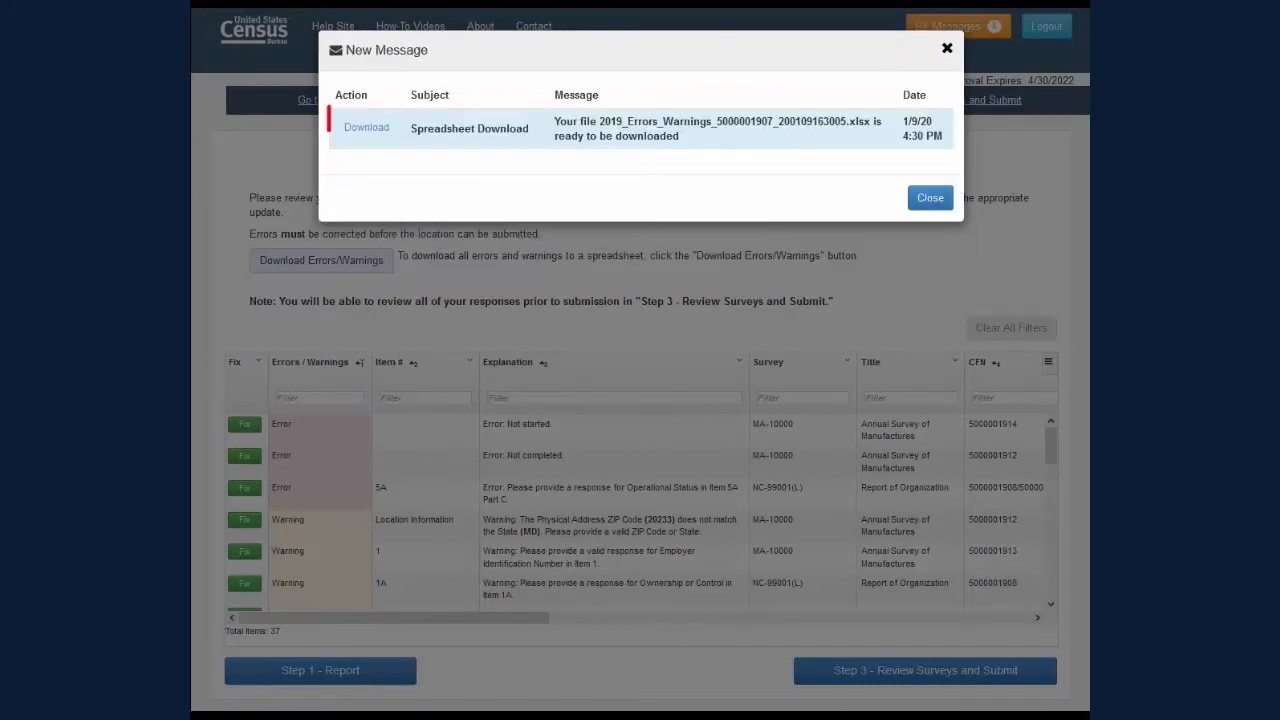
left_click(366, 128)
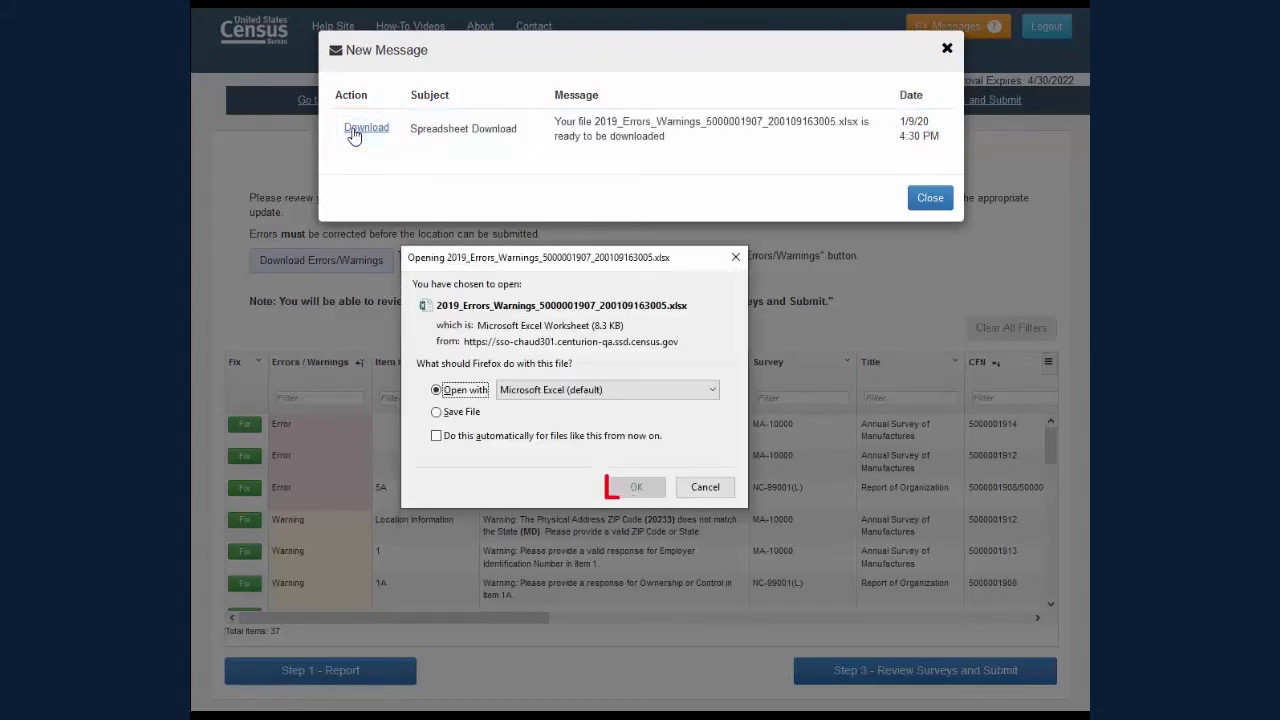